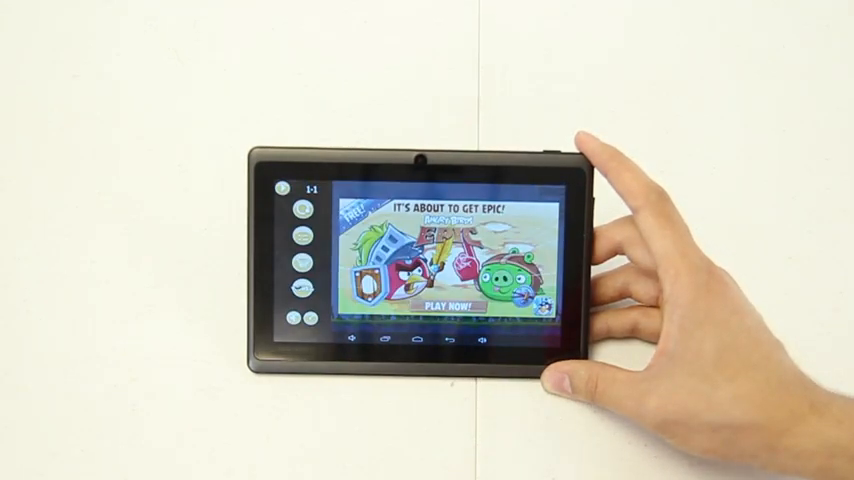
# Dismiss the Angry Birds Epic promo screen so level 1-1 begins loading.
pyautogui.click(451, 304)
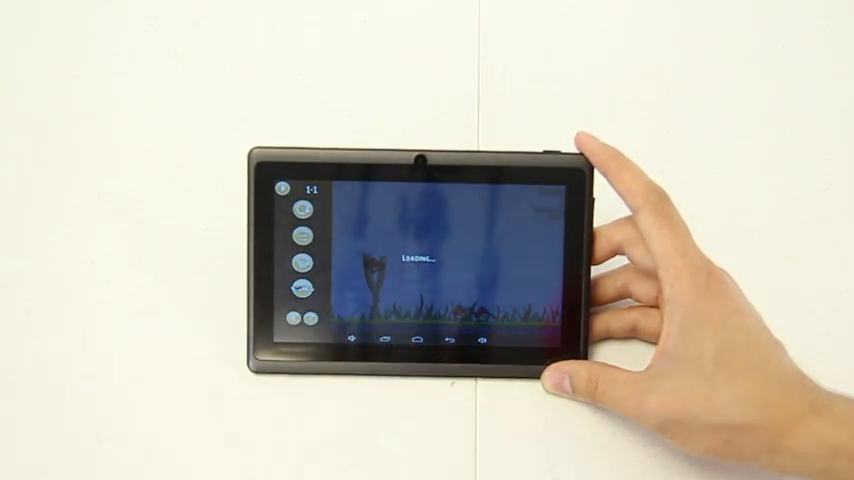